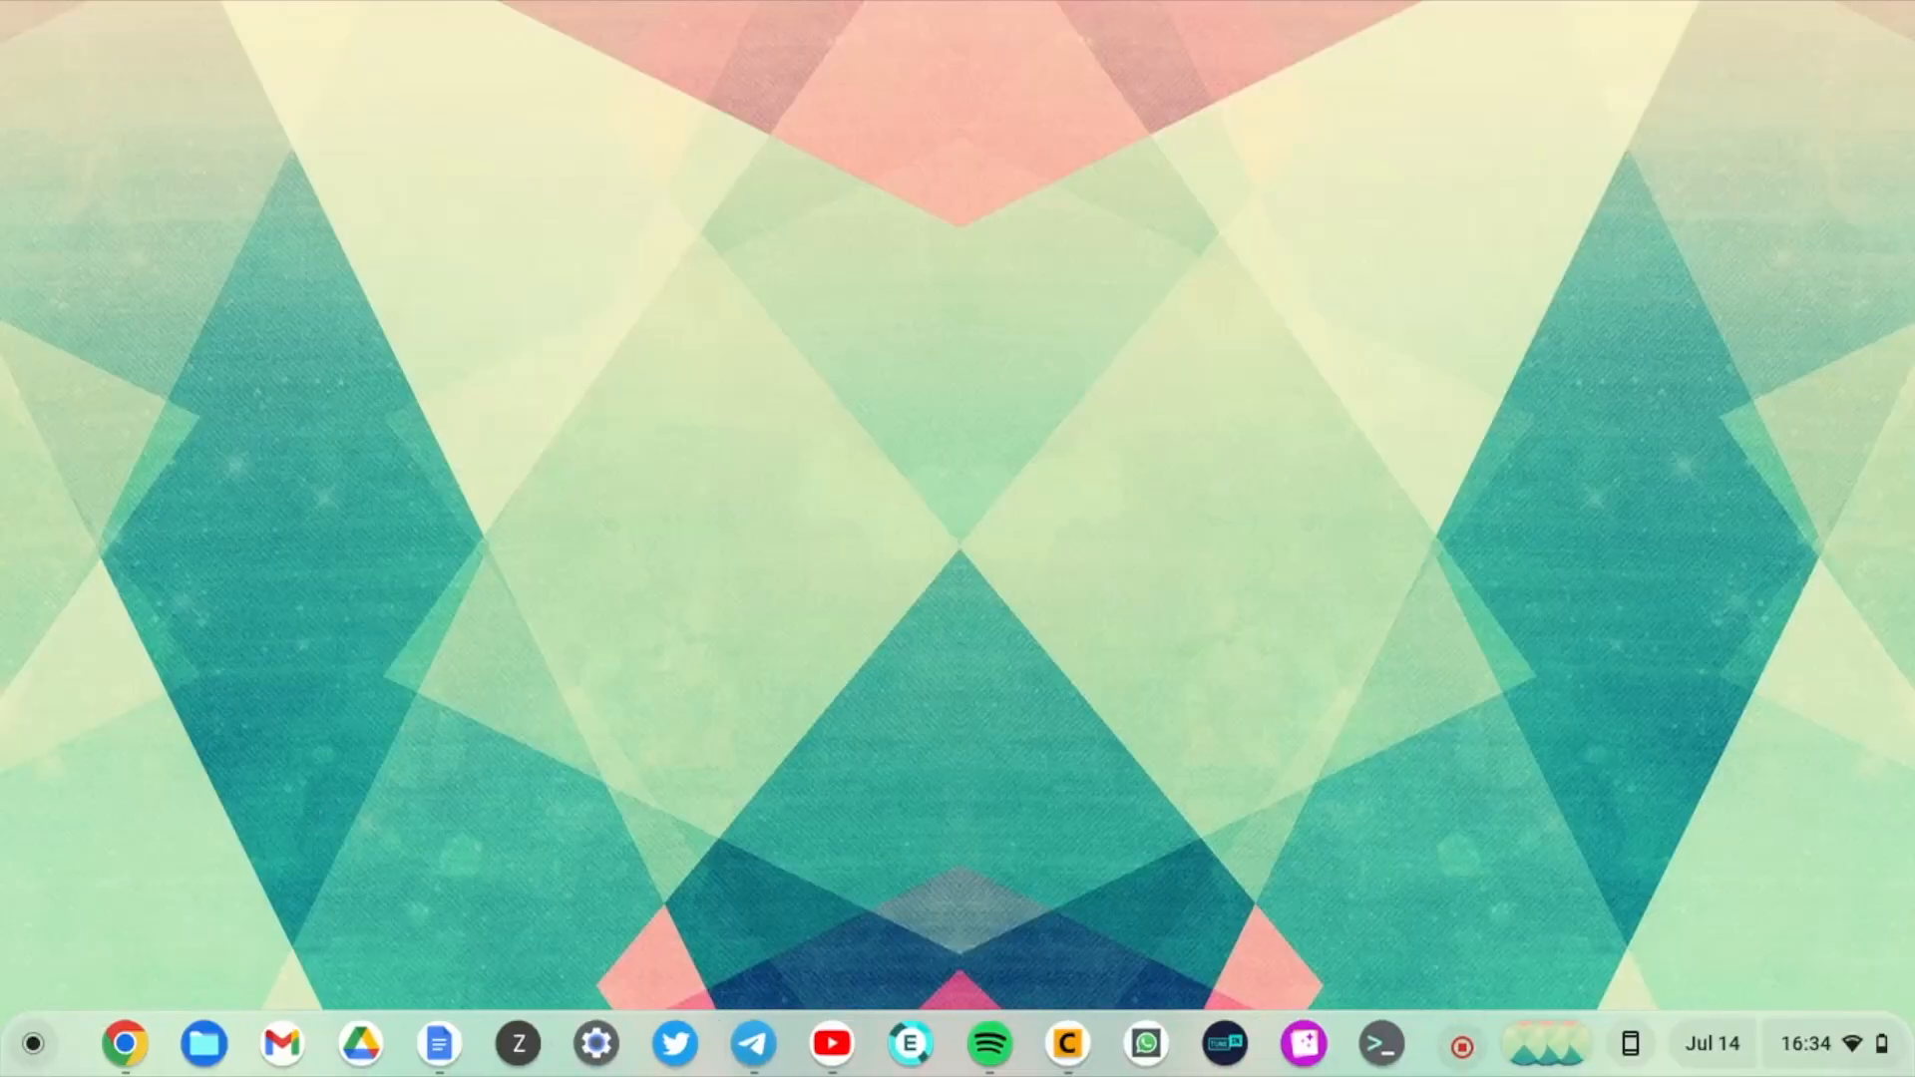
Step: List the available Wi-Fi networks, then return to Quick Settings showing MTN FIBER connected
{"action": "left_click", "coordinate": [34, 1043]}
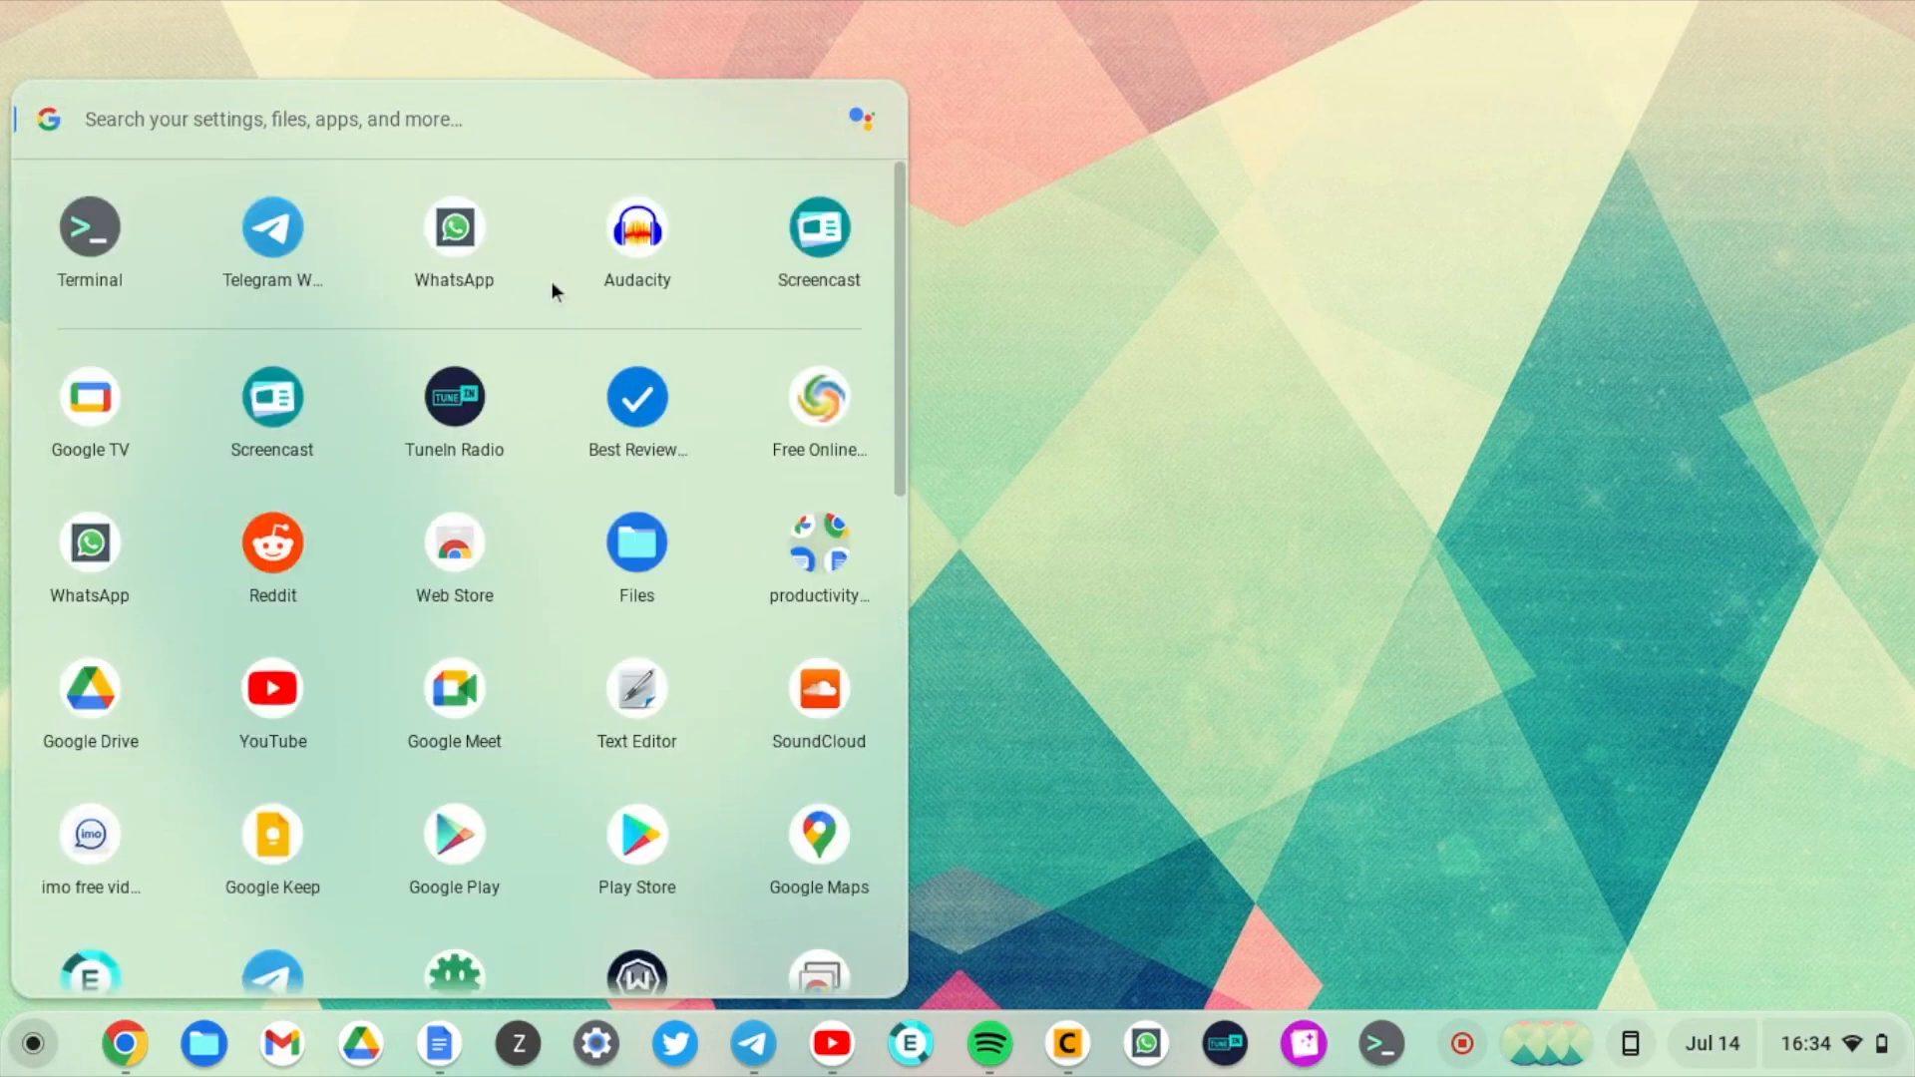
{"action": "left_click", "coordinate": [636, 227]}
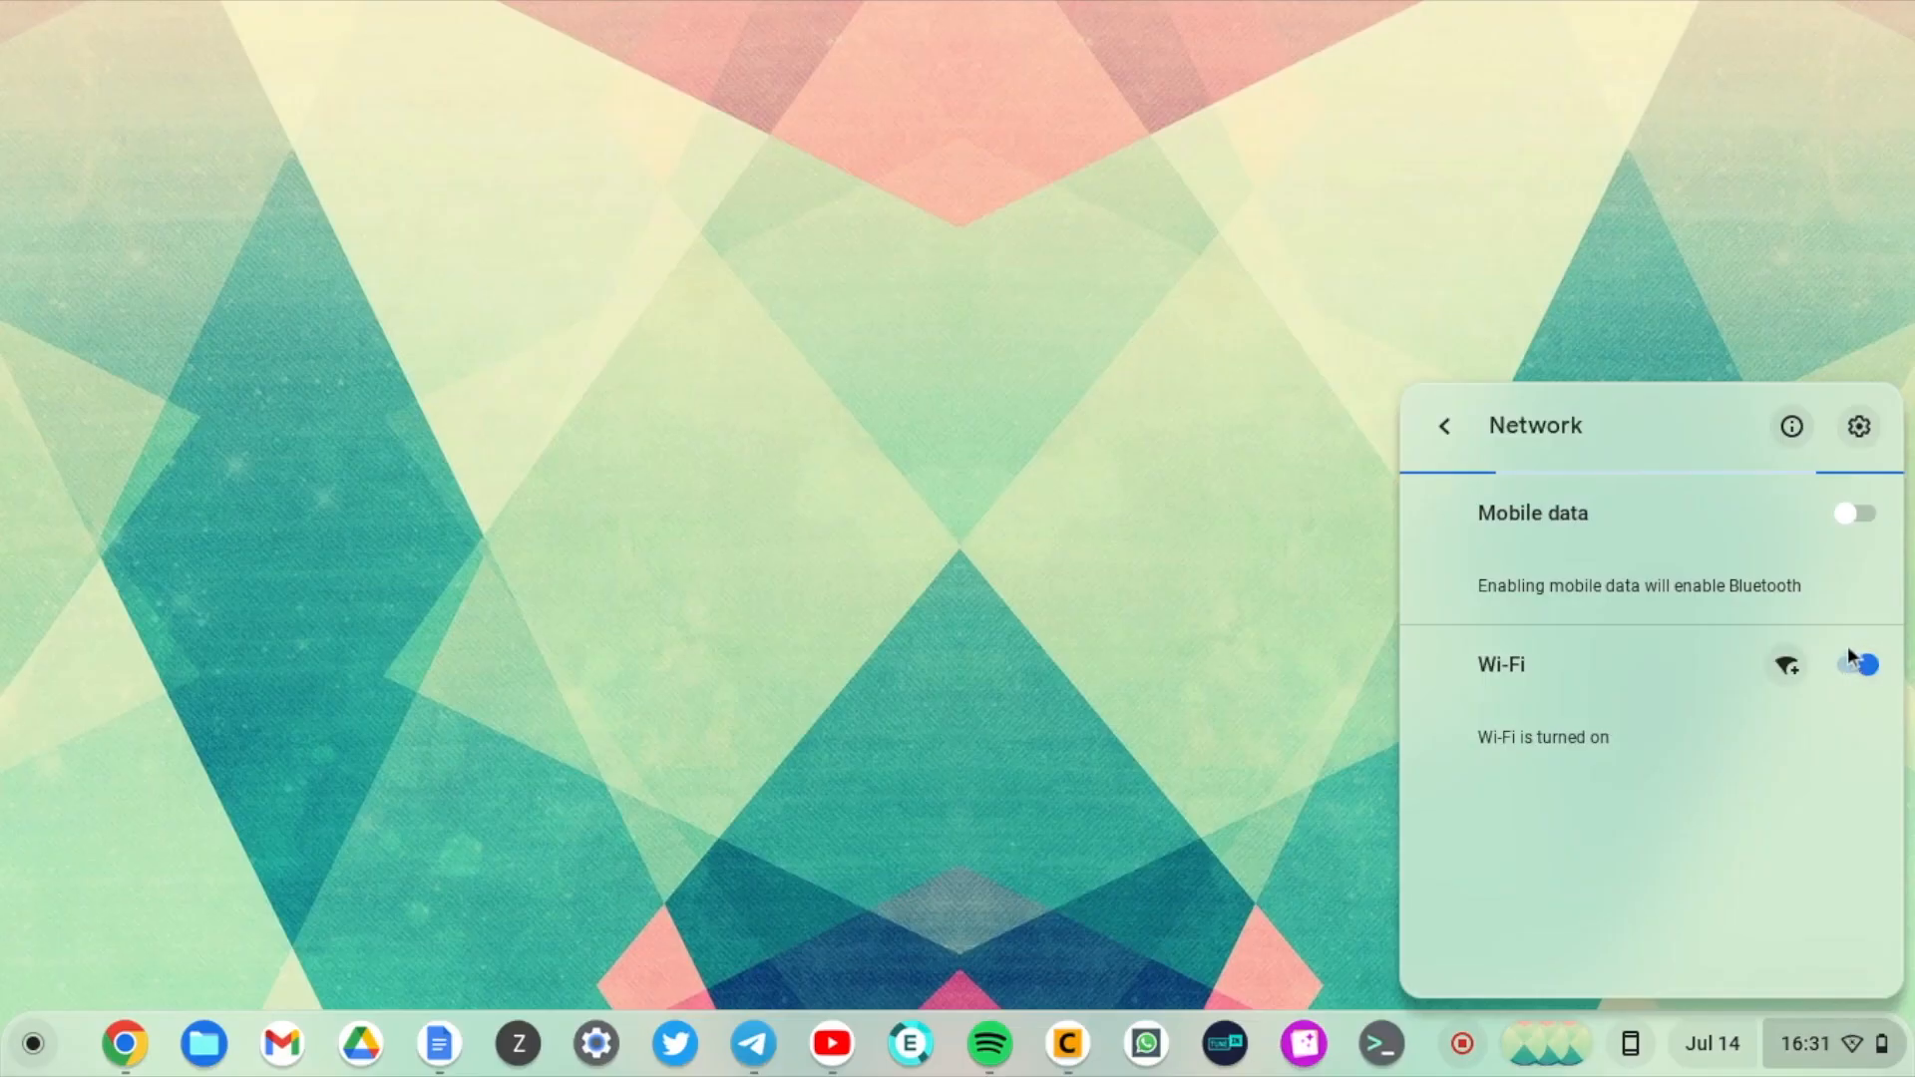
{"action": "mouse_move", "coordinate": [1678, 543]}
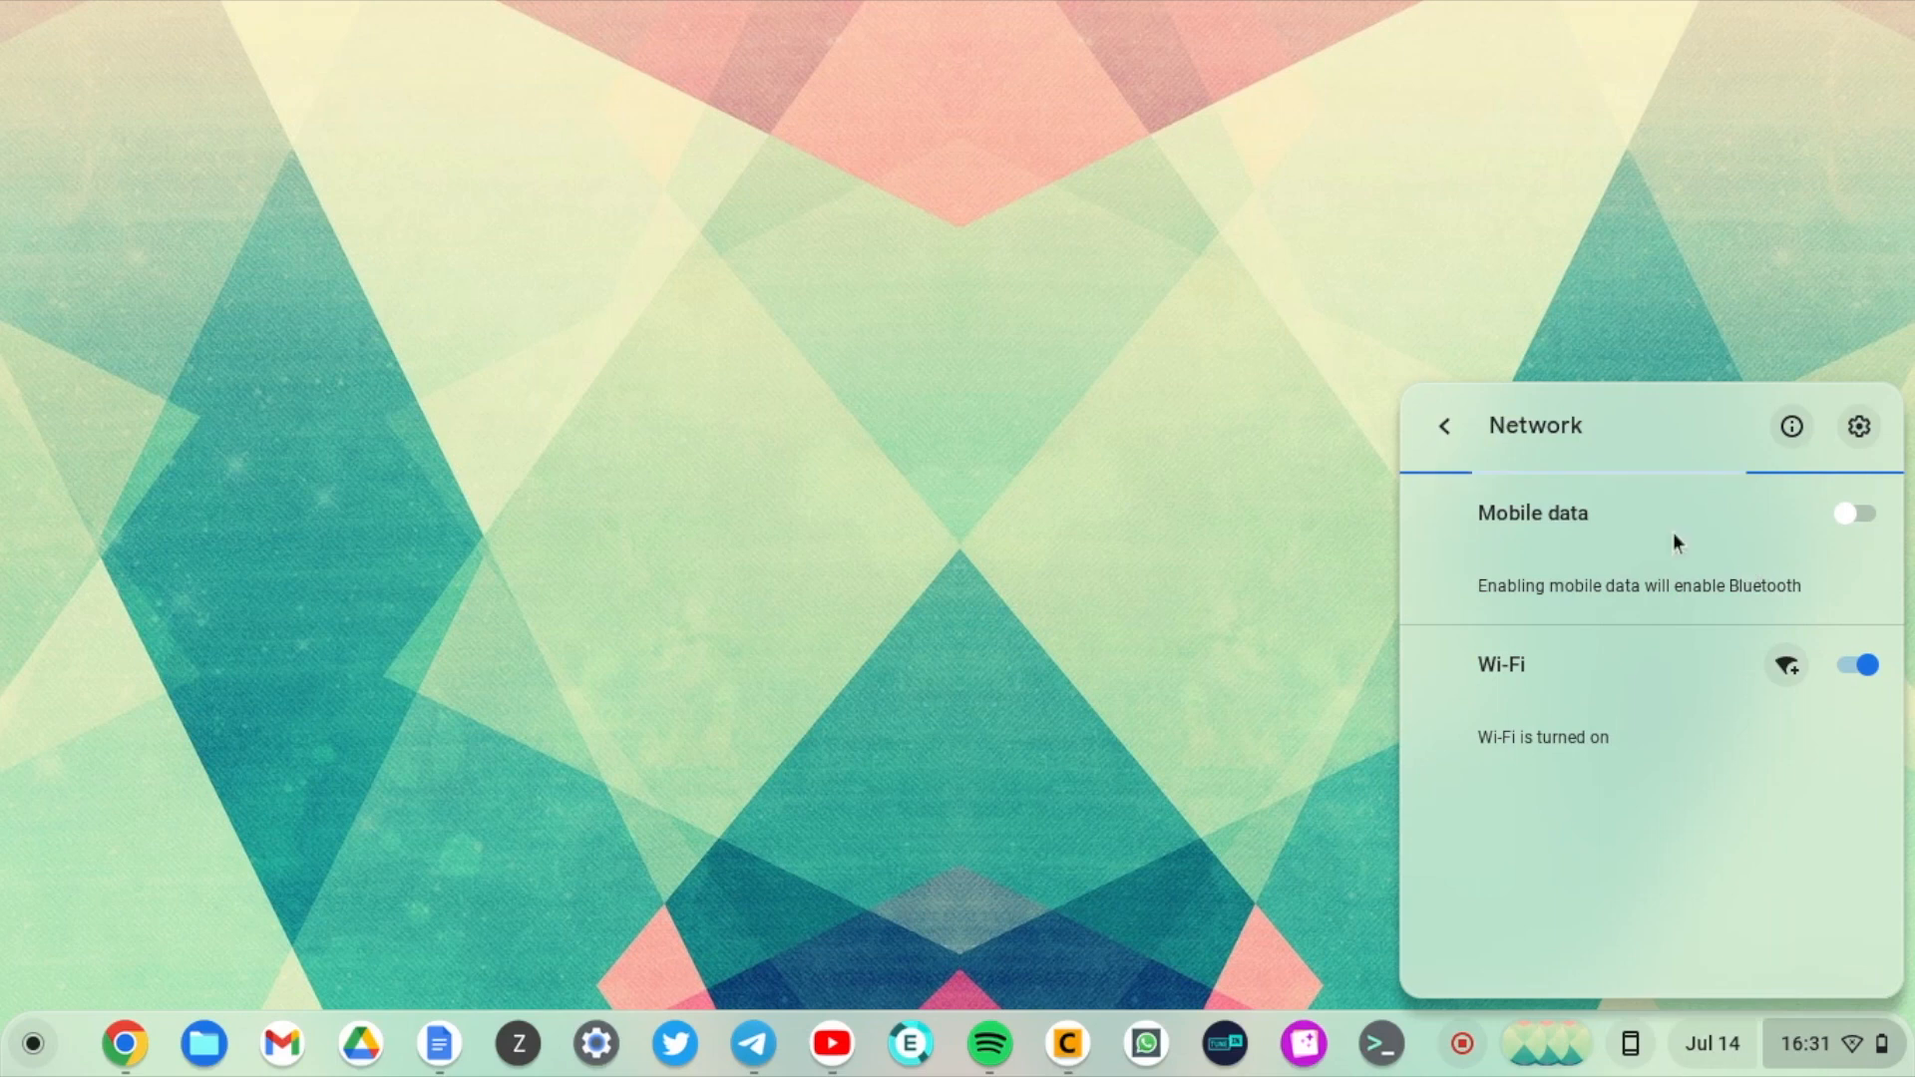
{"action": "left_click", "coordinate": [1500, 664]}
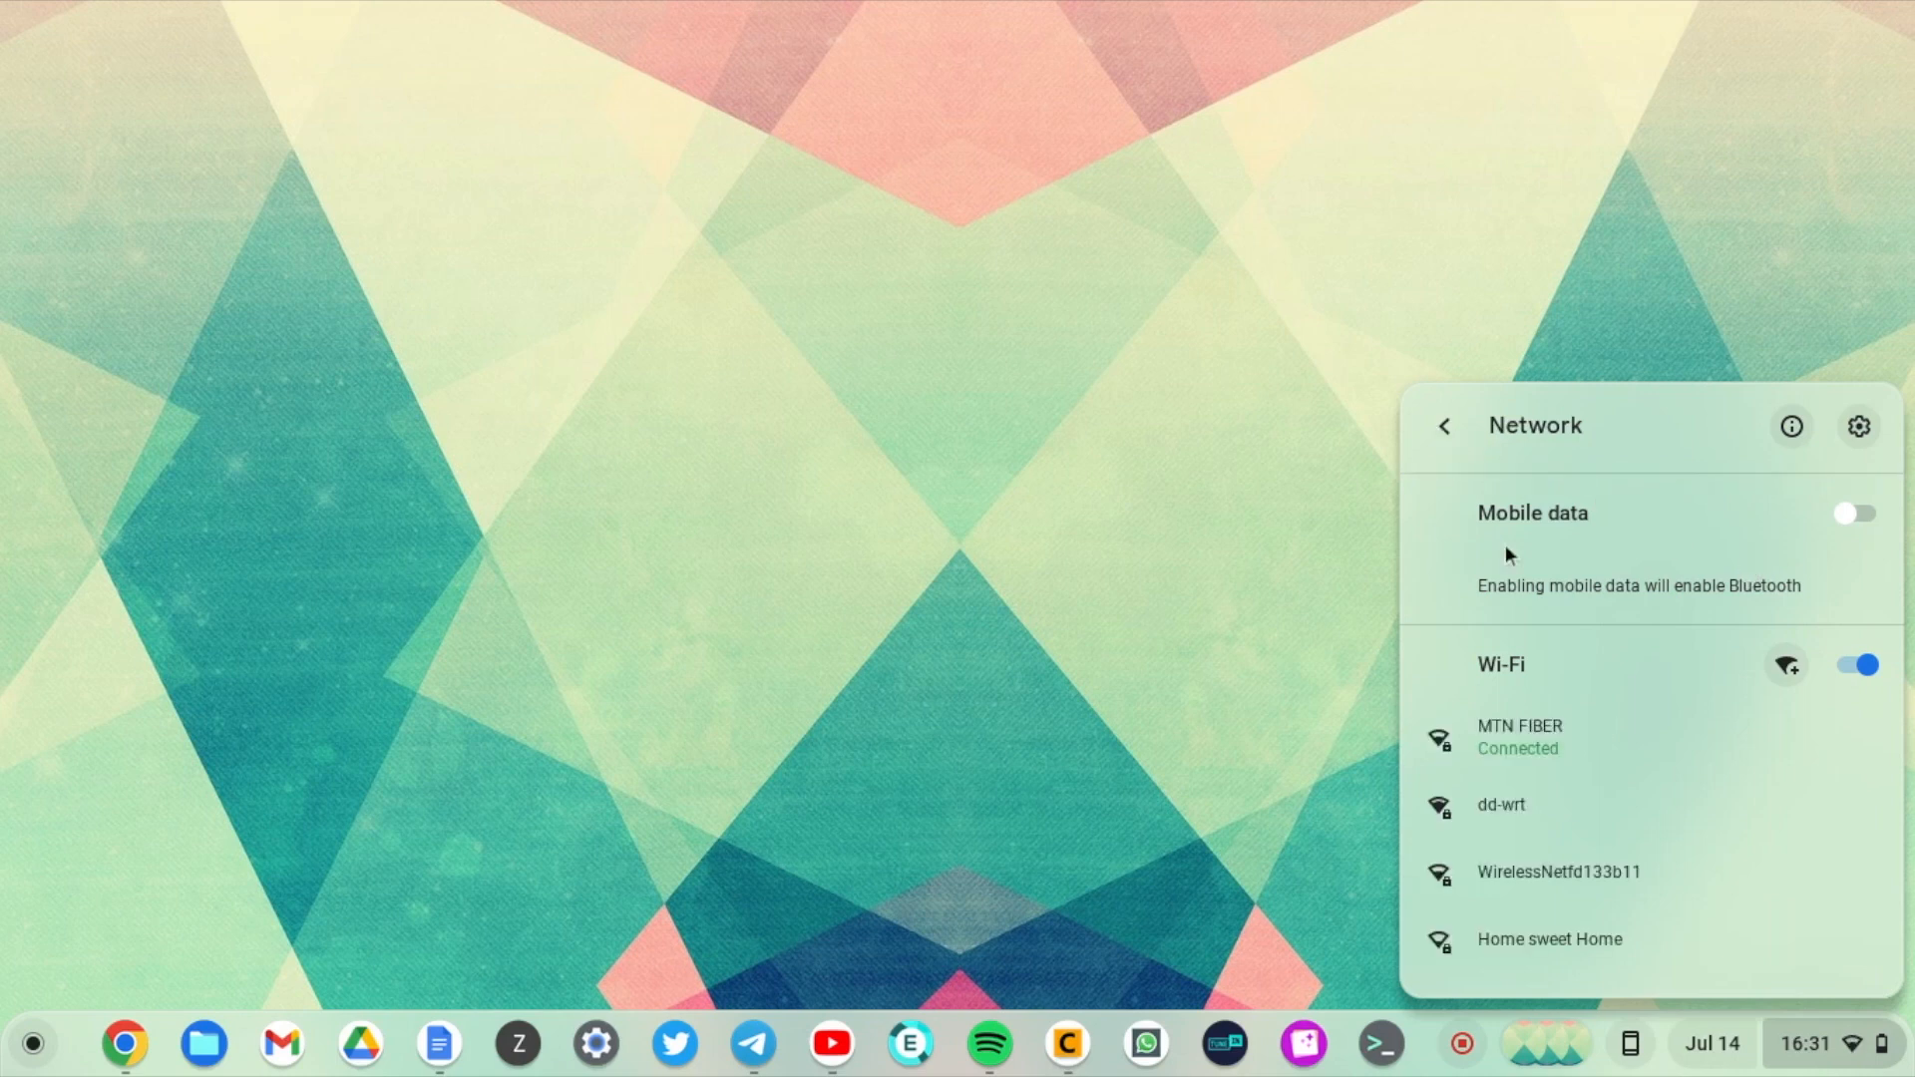
{"action": "left_click", "coordinate": [1445, 427]}
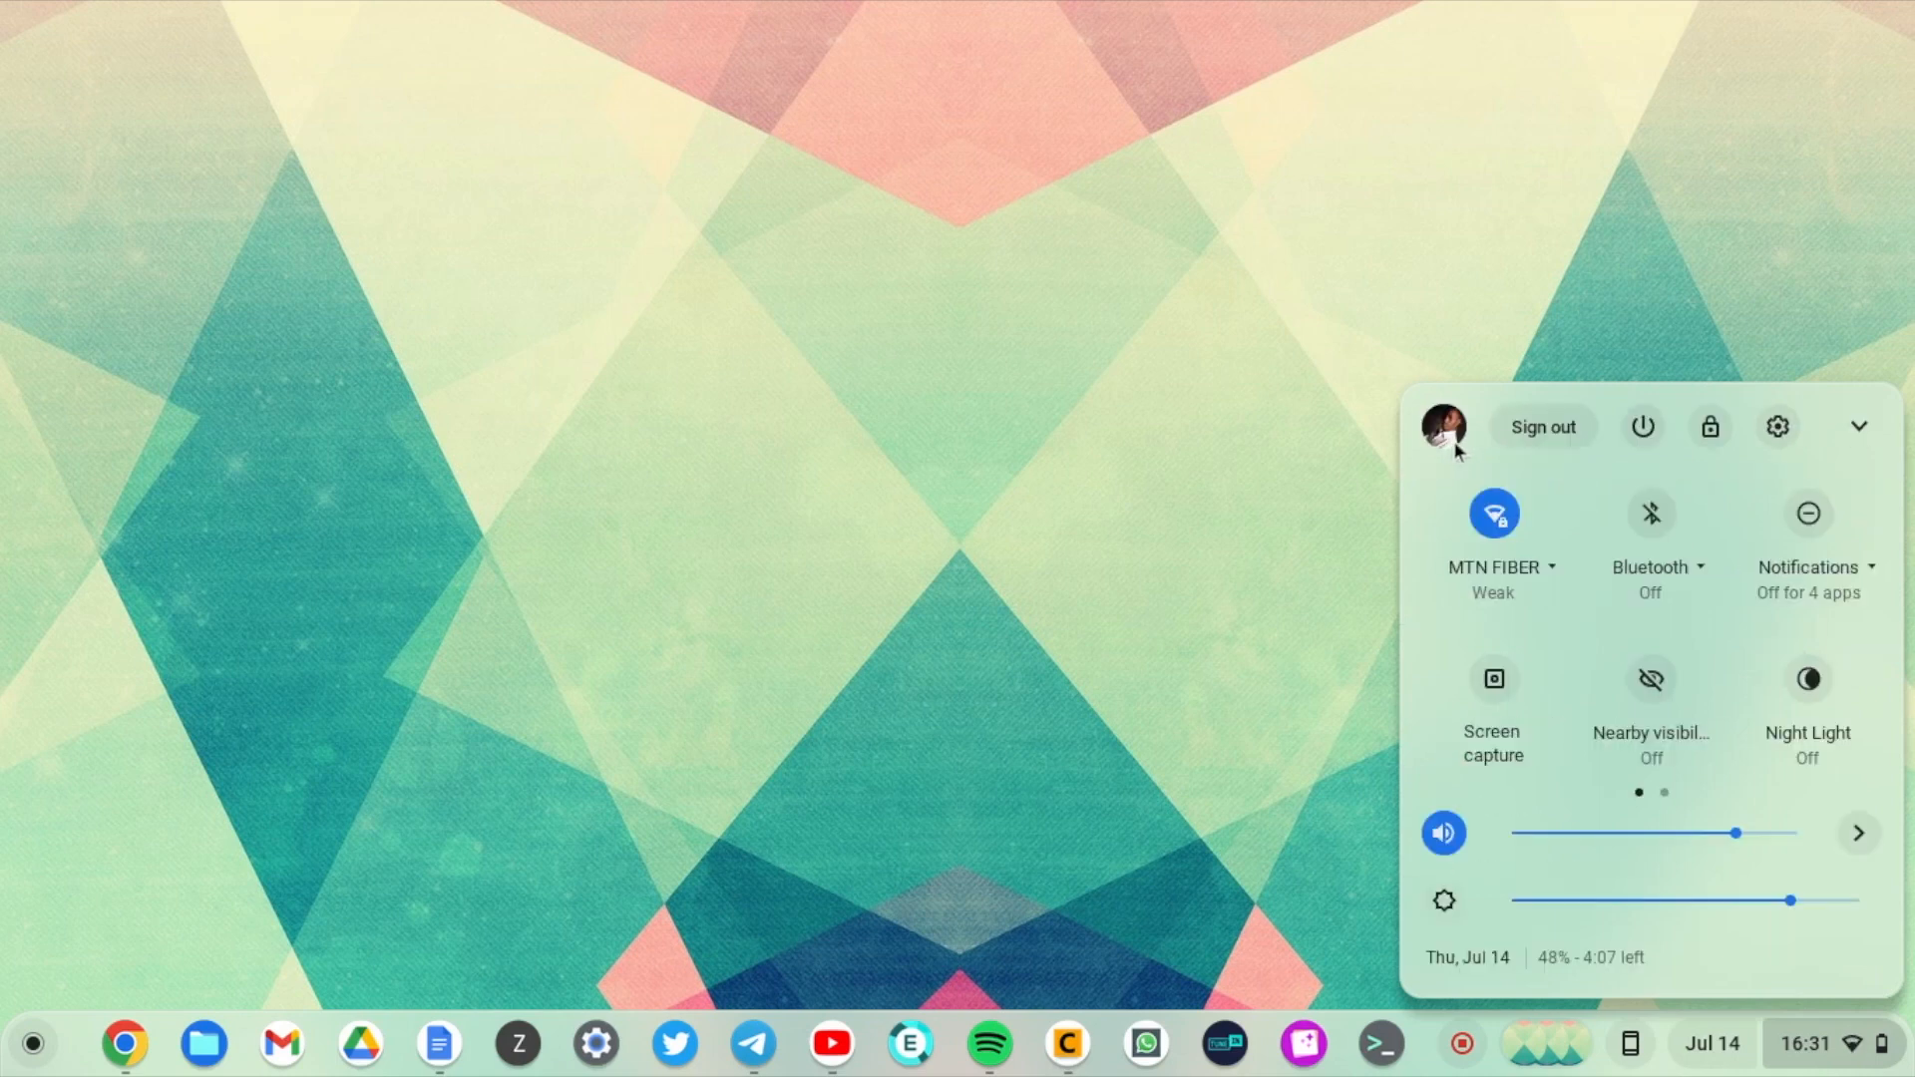